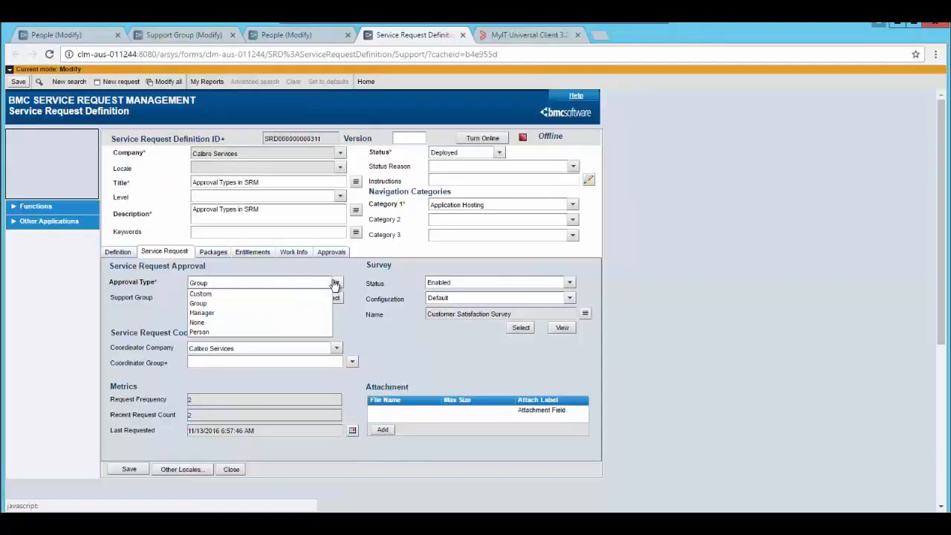
- Set Approval Type to Group with Backoffice Support as the support group and save the definition
click(199, 303)
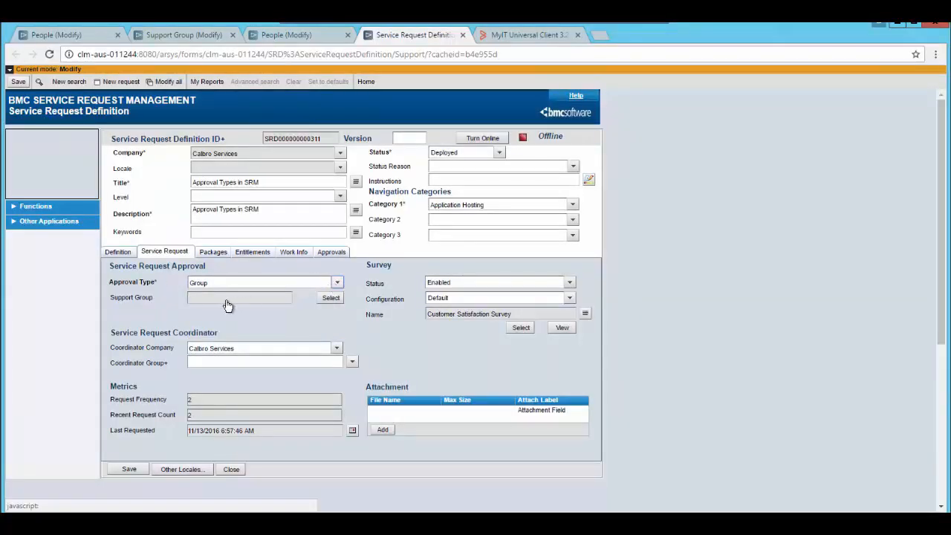
click(330, 297)
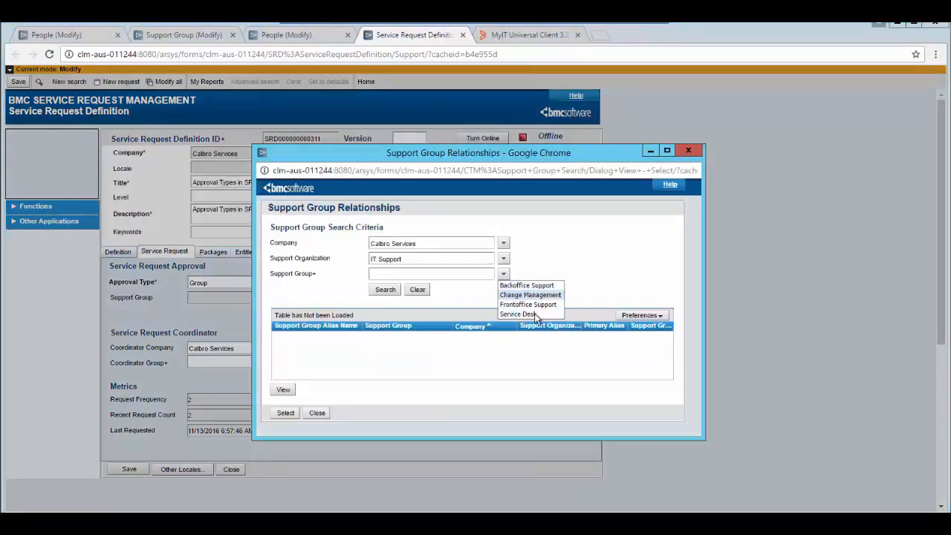
click(526, 285)
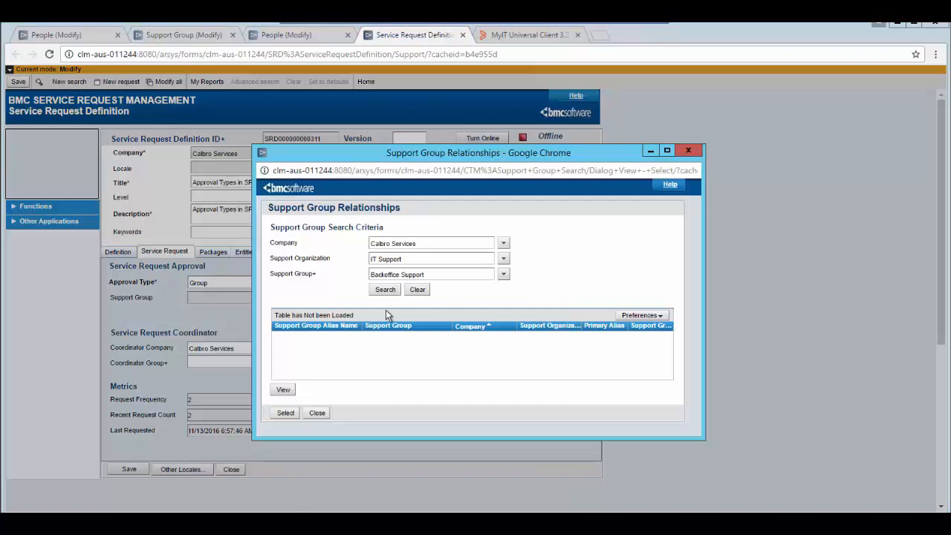
click(384, 288)
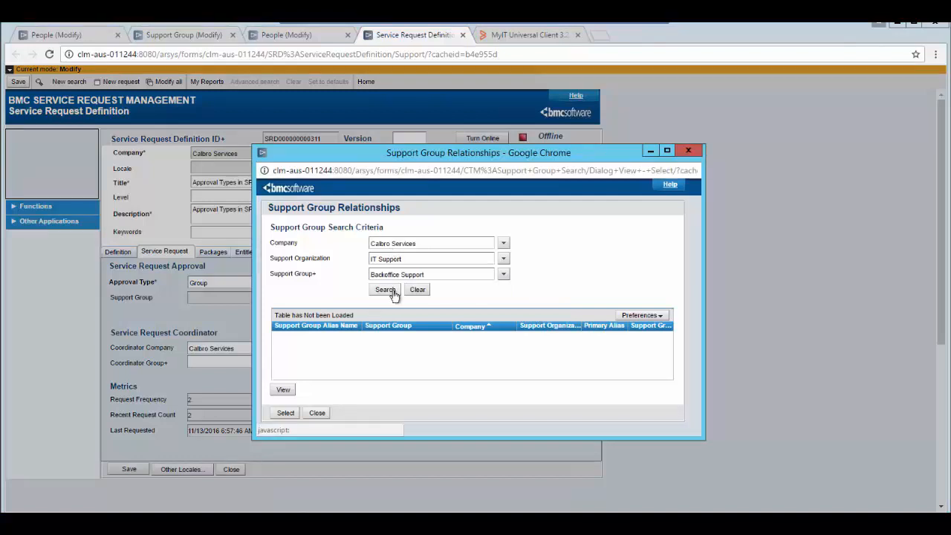
click(385, 290)
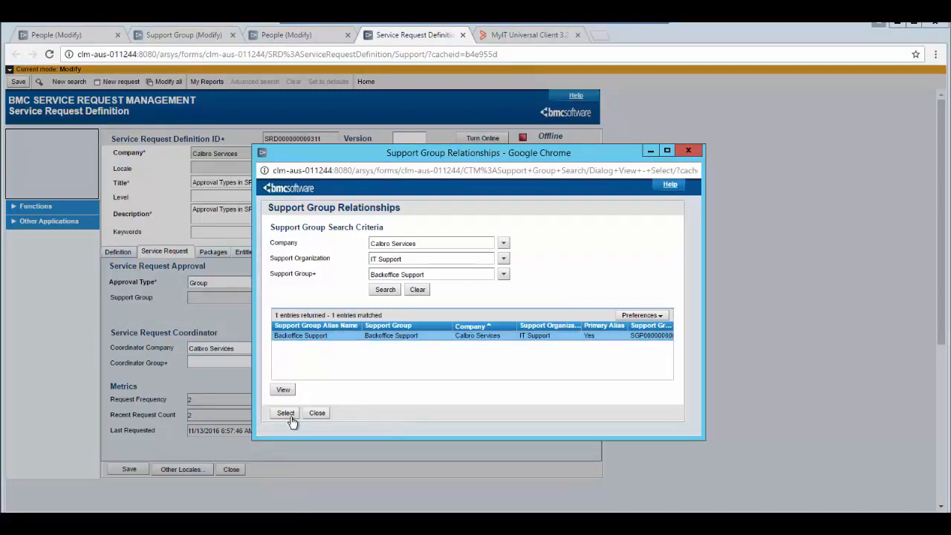
click(285, 413)
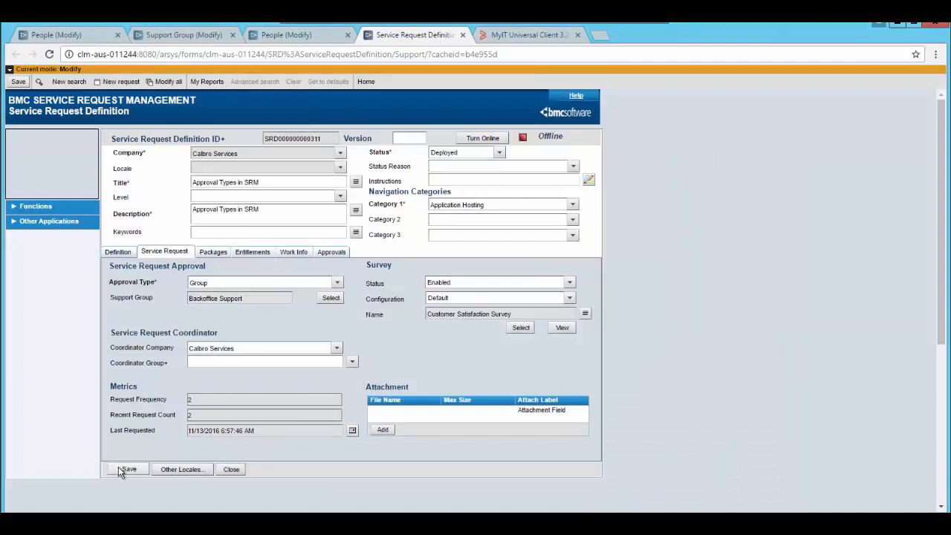
click(184, 34)
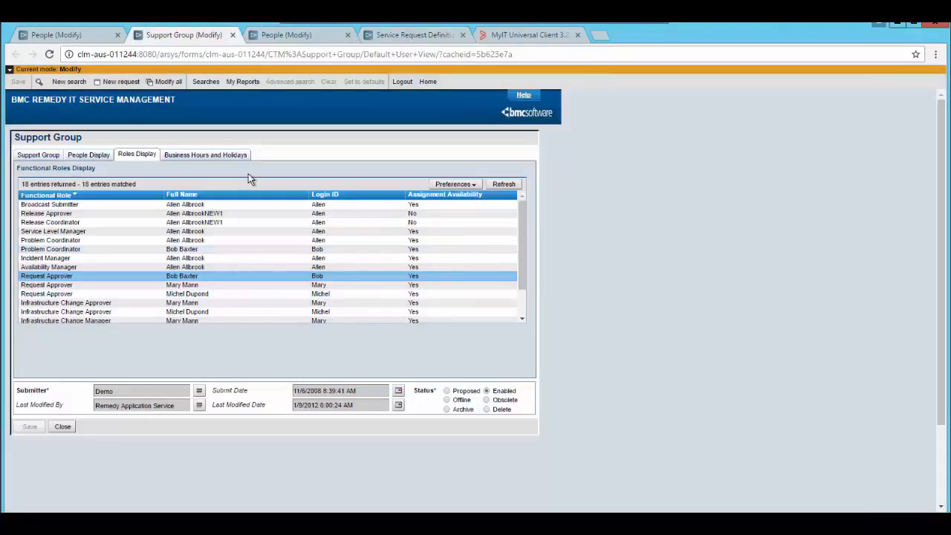
mouse_move(231, 303)
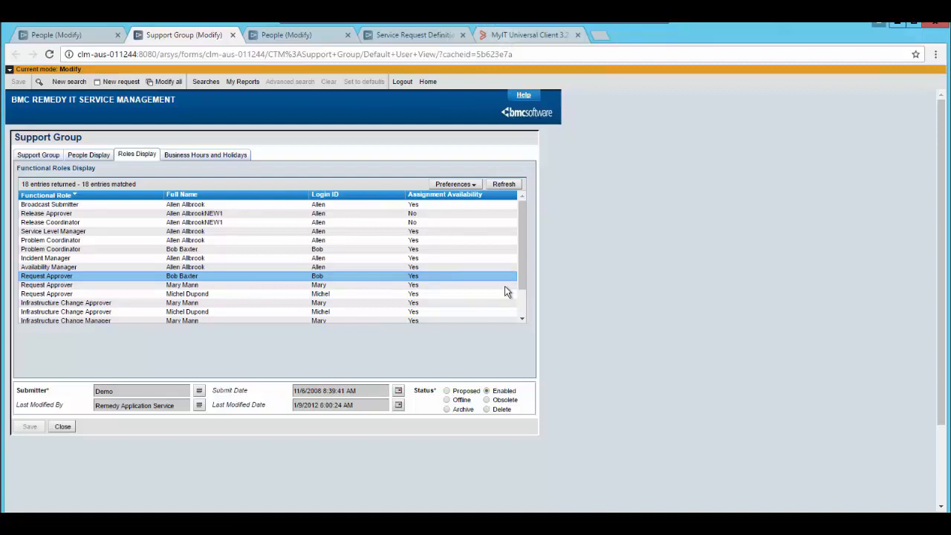
- Switch from the group's functional roles view over to the MyIT browser tab
click(530, 34)
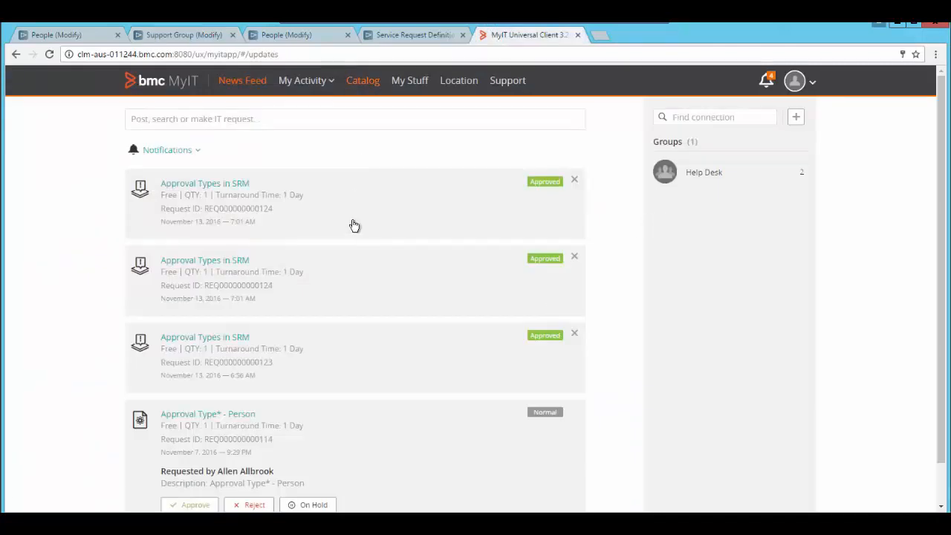
- Submit the Approval Types in SRM catalog request and view it on the approver's Approvals activity
click(362, 81)
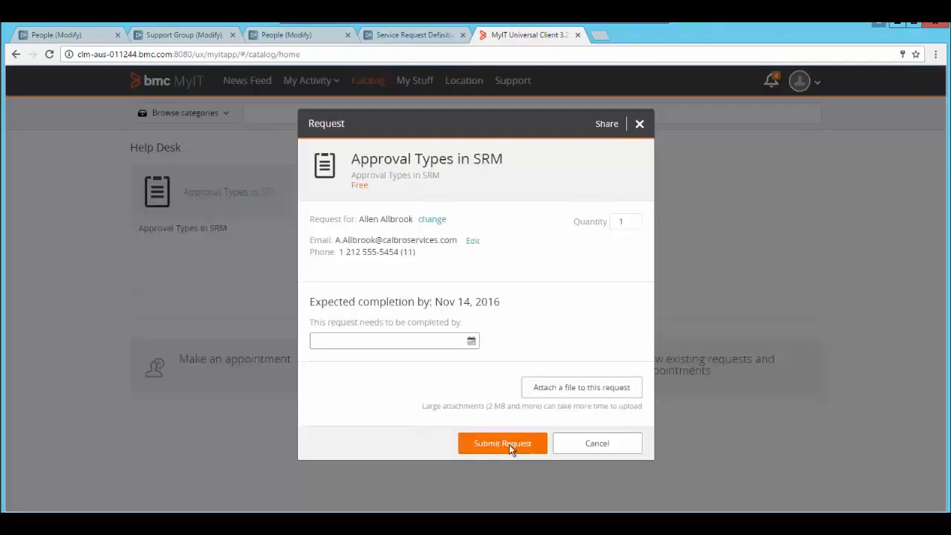
click(503, 443)
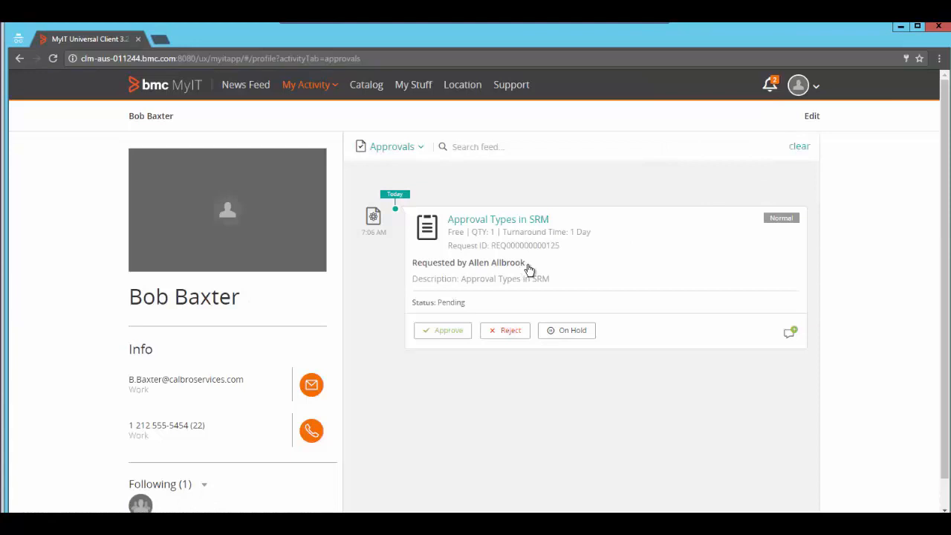
click(498, 219)
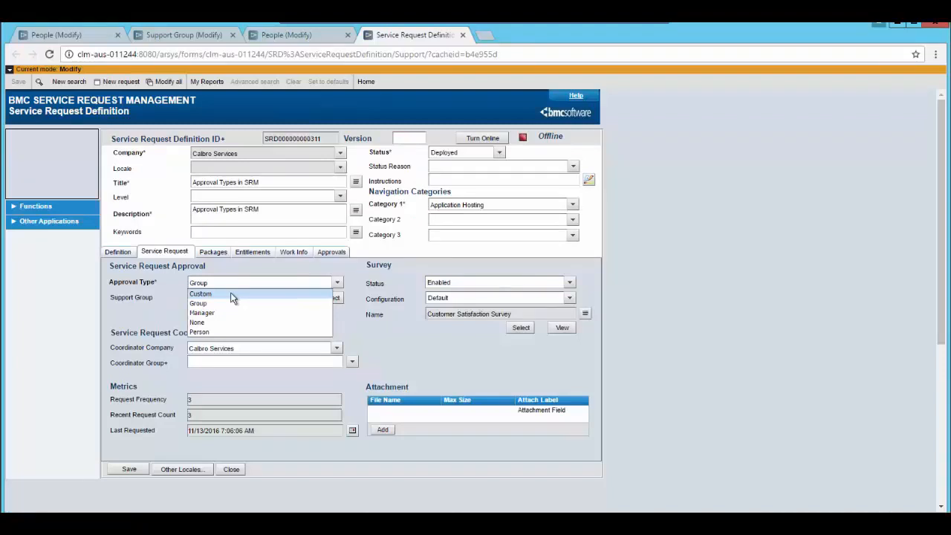
mouse_move(232, 299)
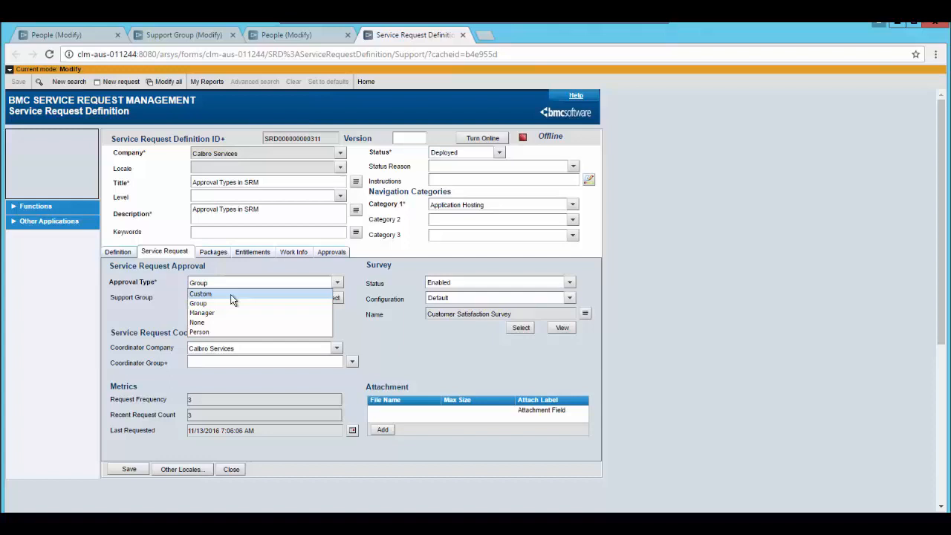
- Set the definition's Approval Type to Custom
click(201, 295)
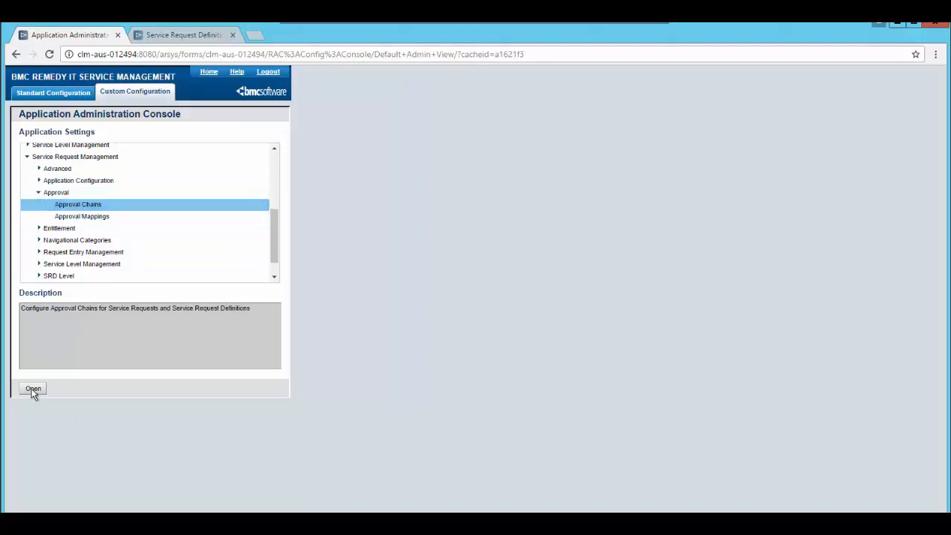
- Create an Enabled chain on SRM:Request for Calbro Services using the Service Request - Level process
click(33, 389)
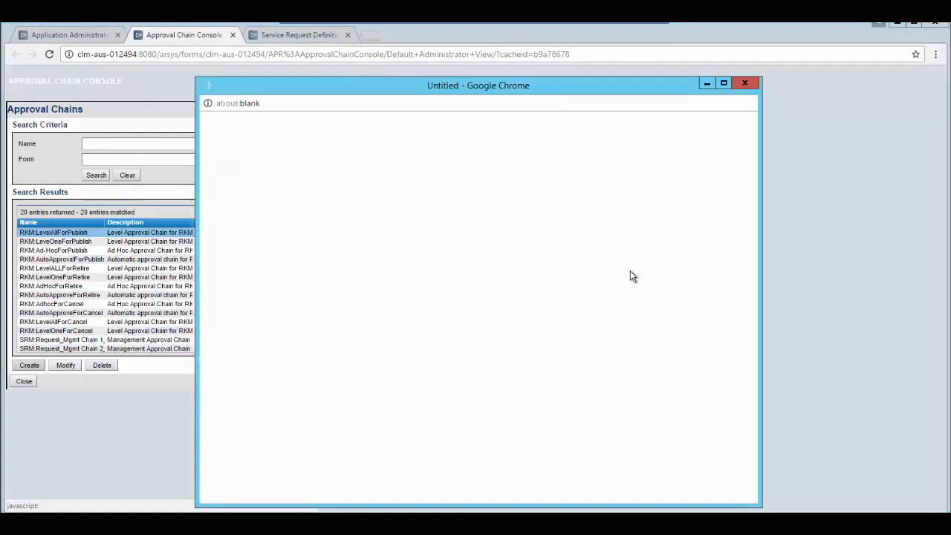
click(440, 190)
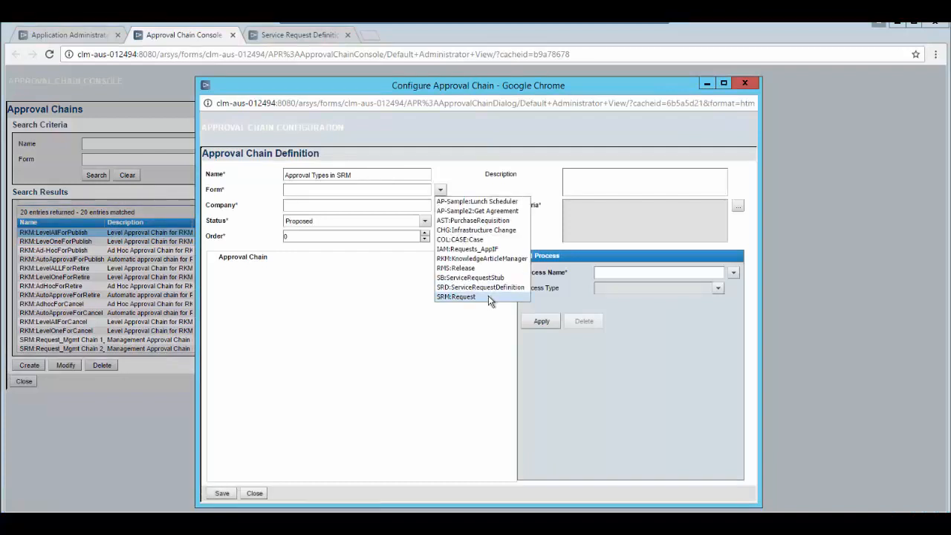
click(457, 297)
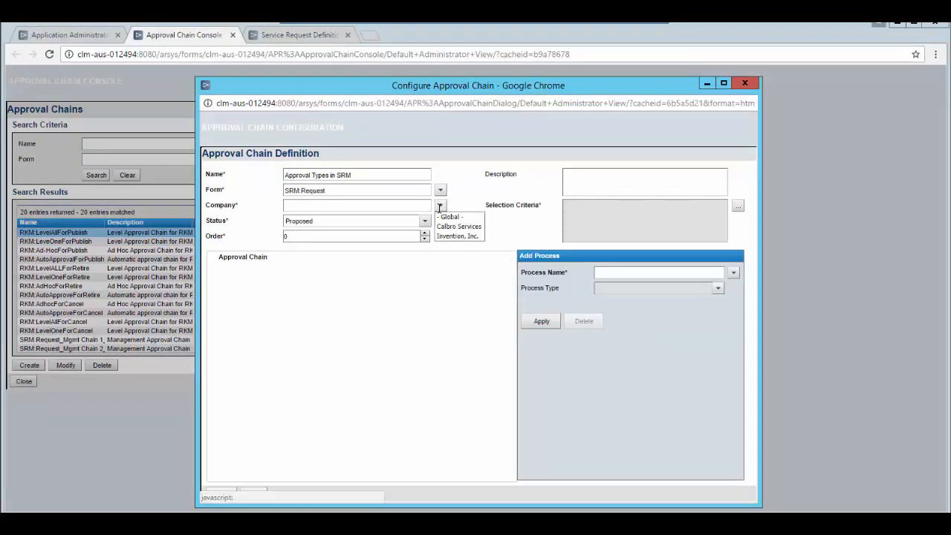
click(458, 226)
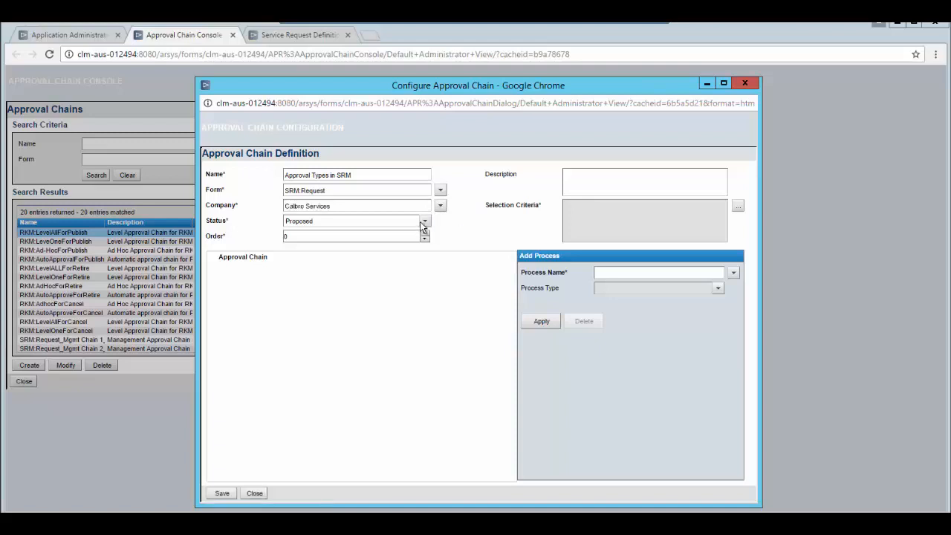
click(425, 220)
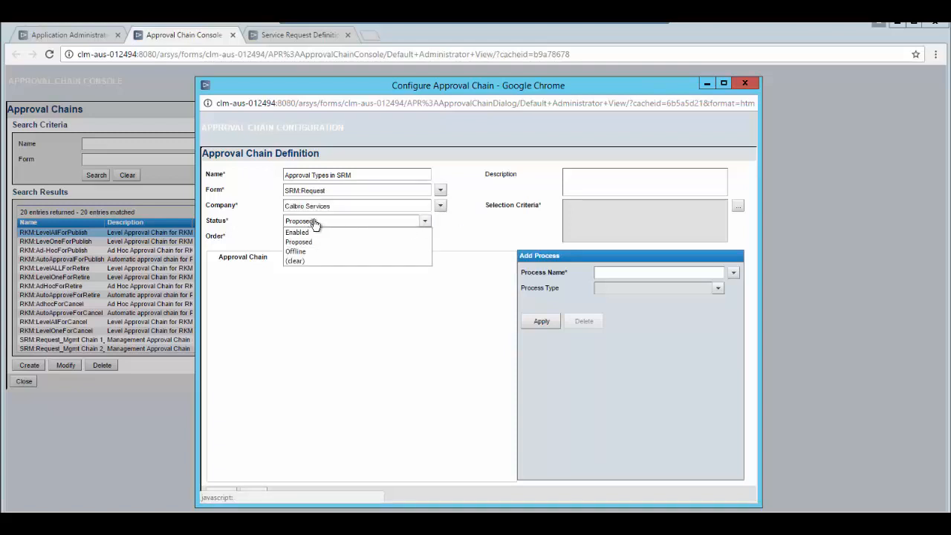
click(297, 232)
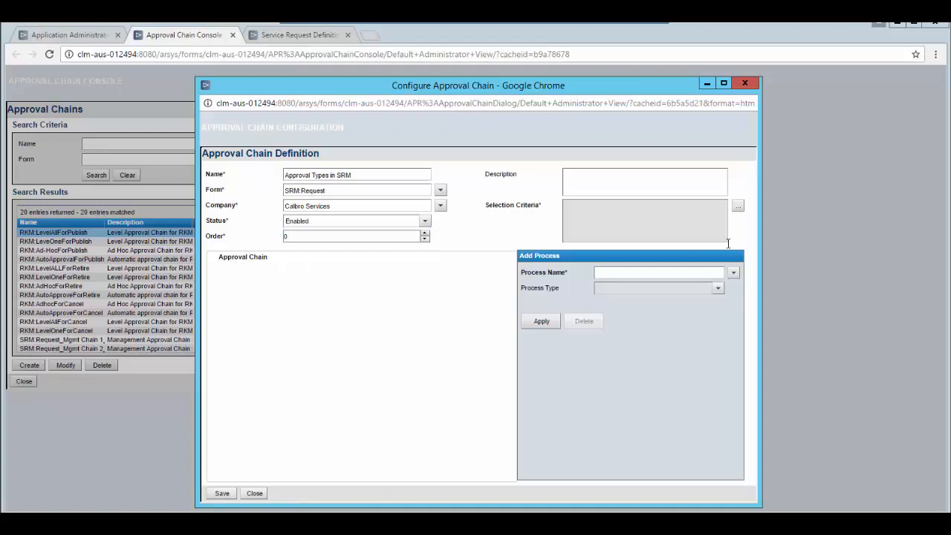
click(733, 272)
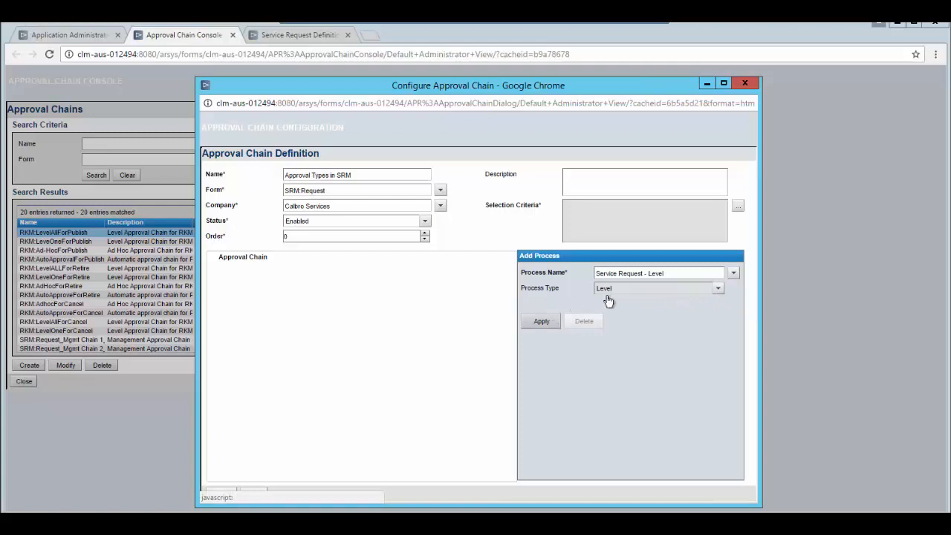
click(541, 321)
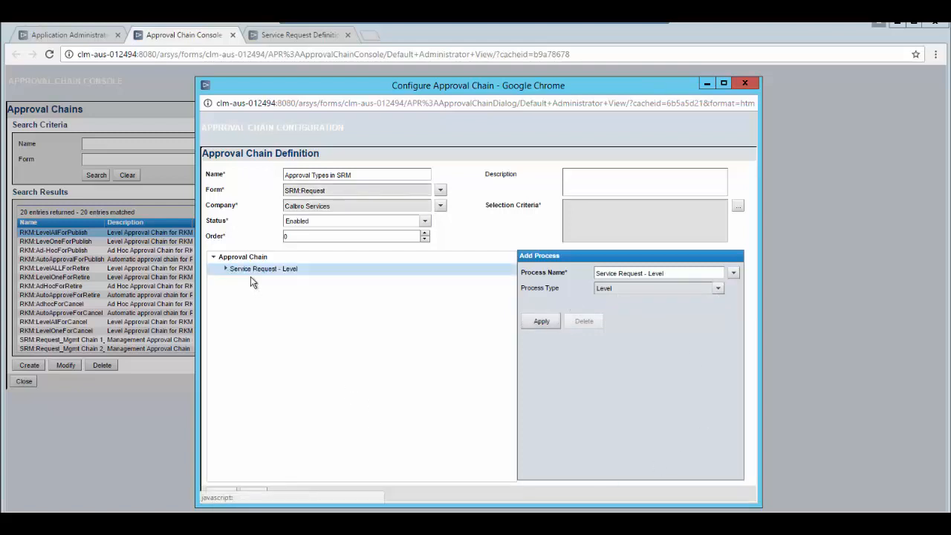
- Give the Approved outcome a Set Fields action setting Status to Planning and apply it
click(226, 268)
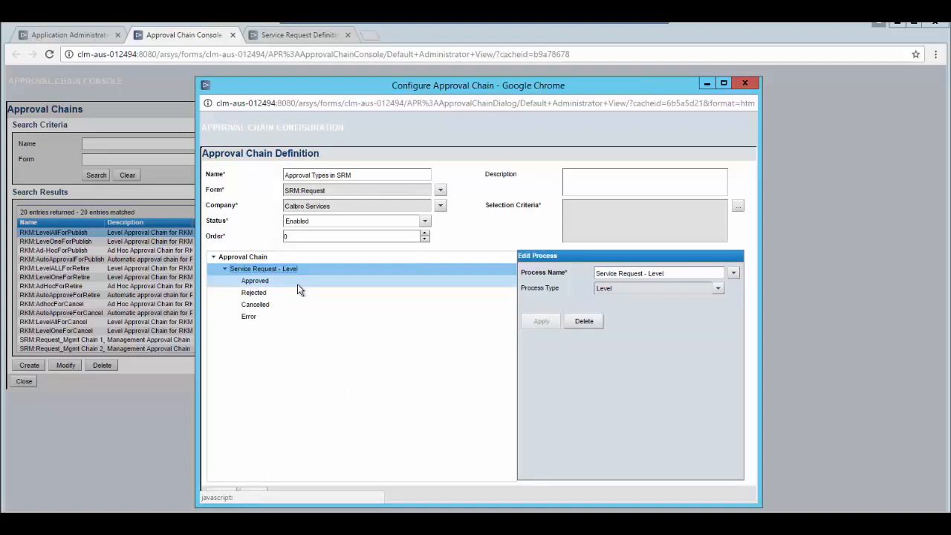
click(256, 279)
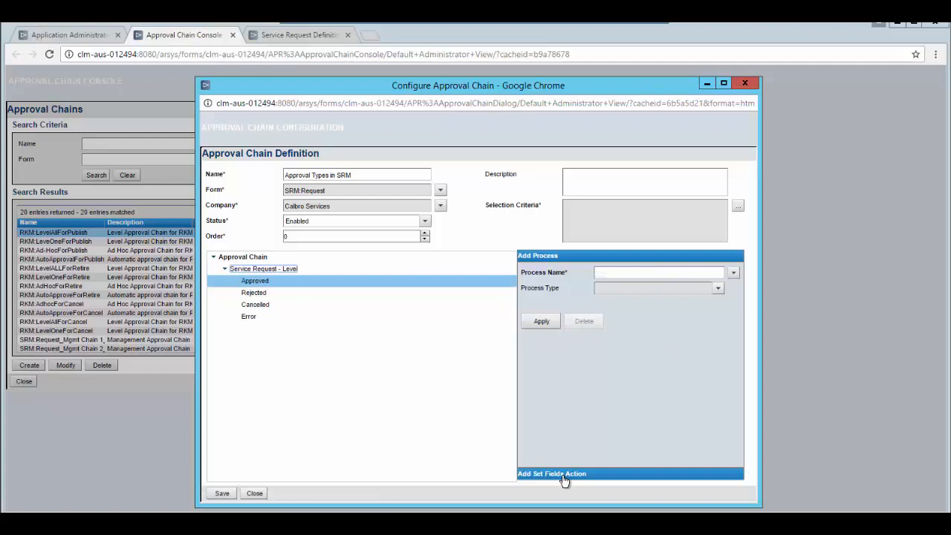
click(553, 472)
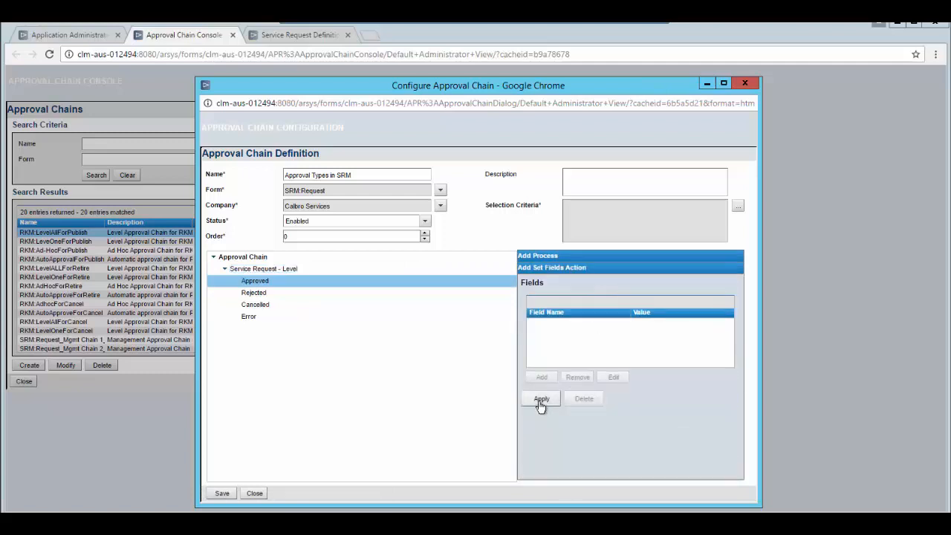
click(256, 280)
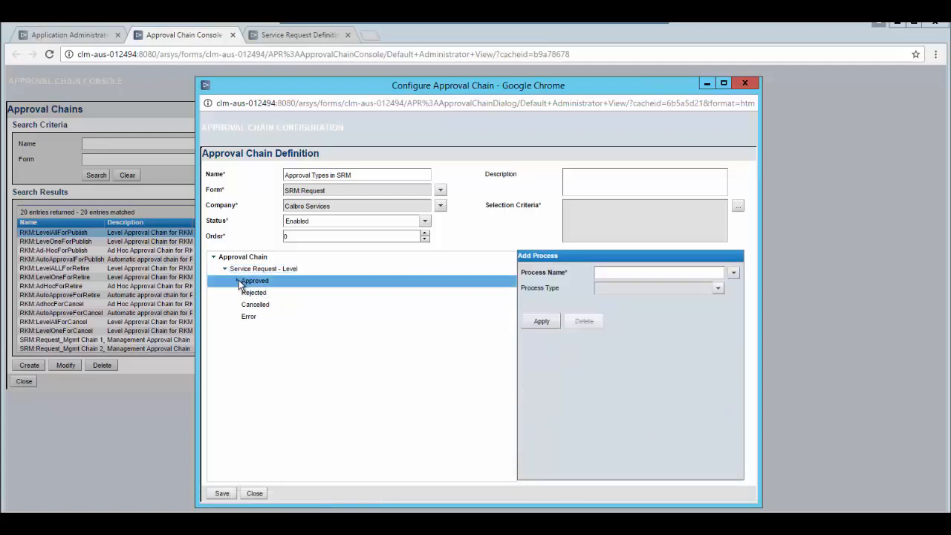
click(255, 279)
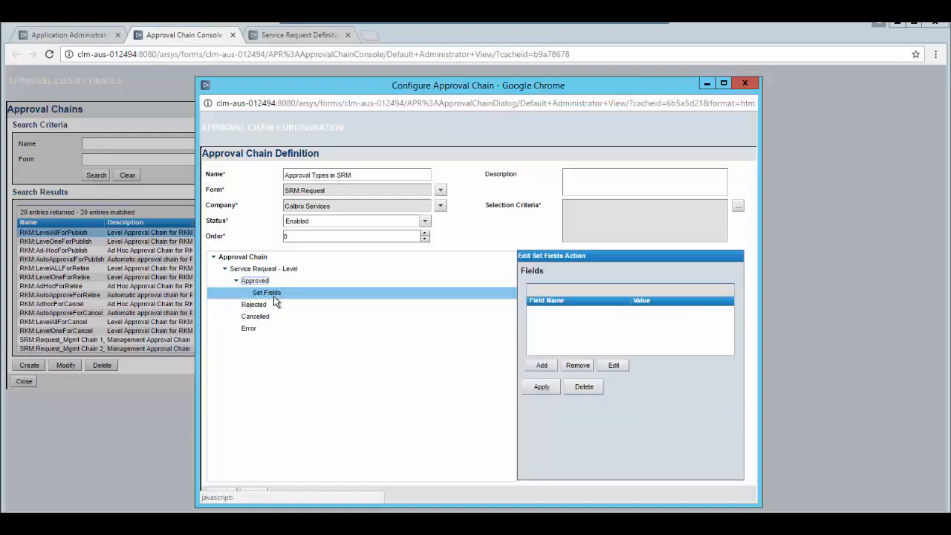
click(541, 366)
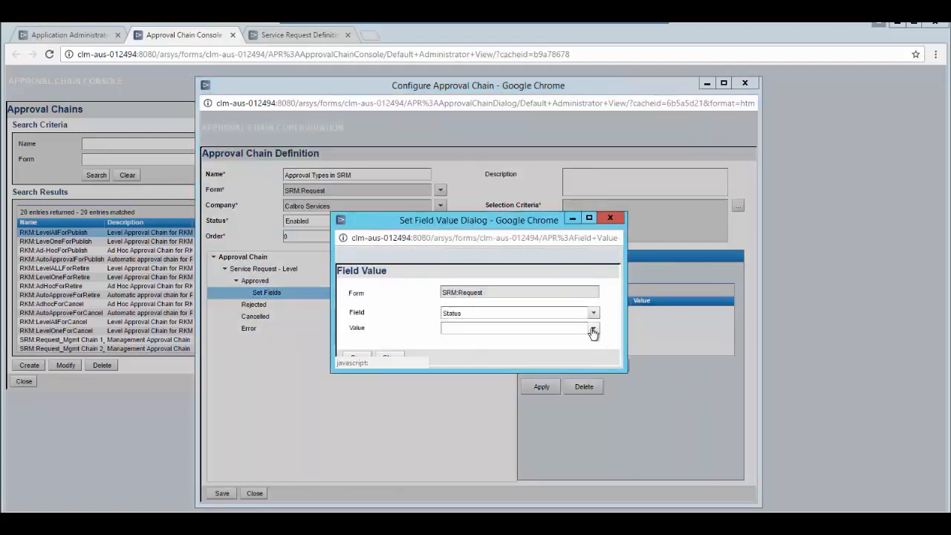
click(593, 328)
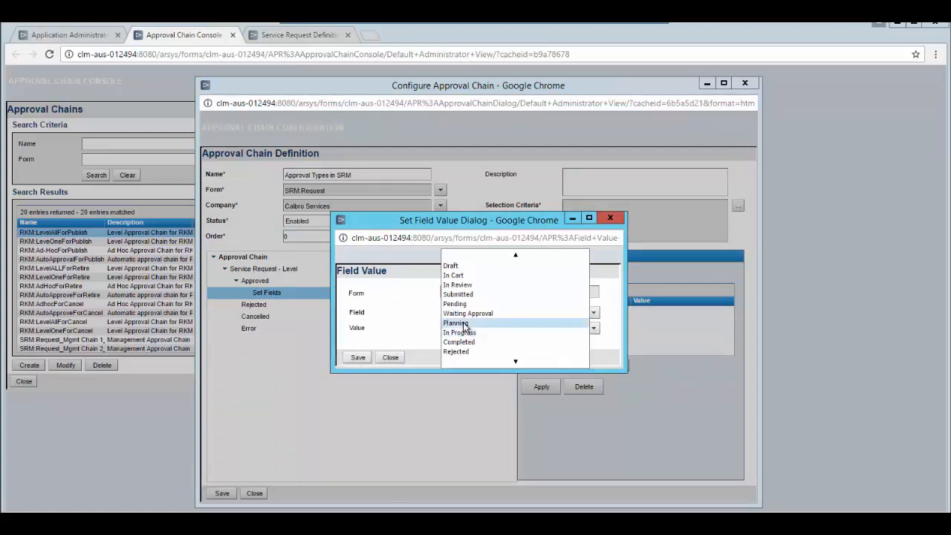
click(356, 356)
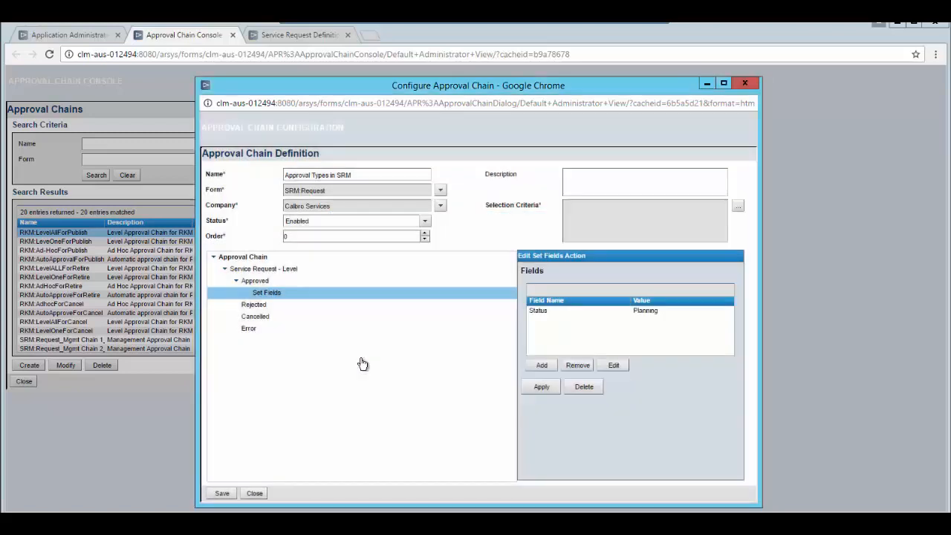
click(541, 387)
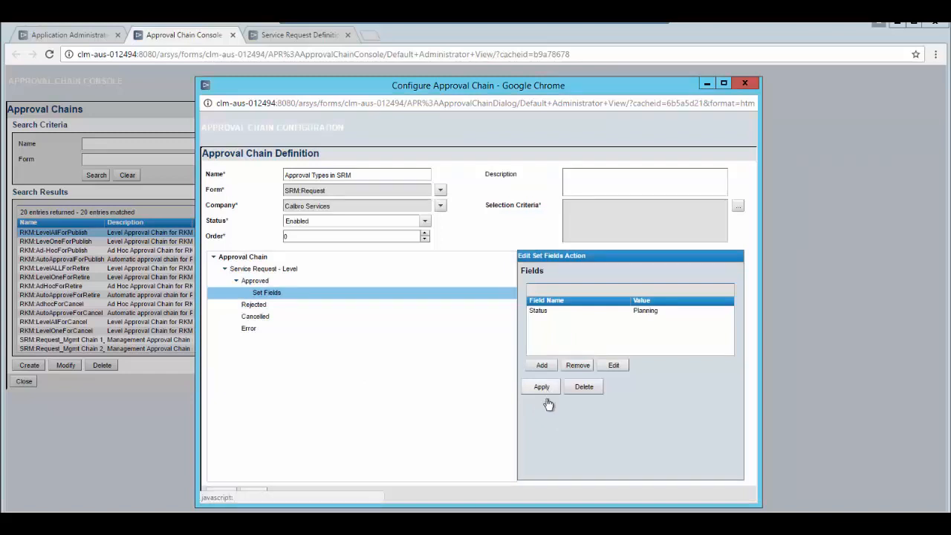
click(738, 205)
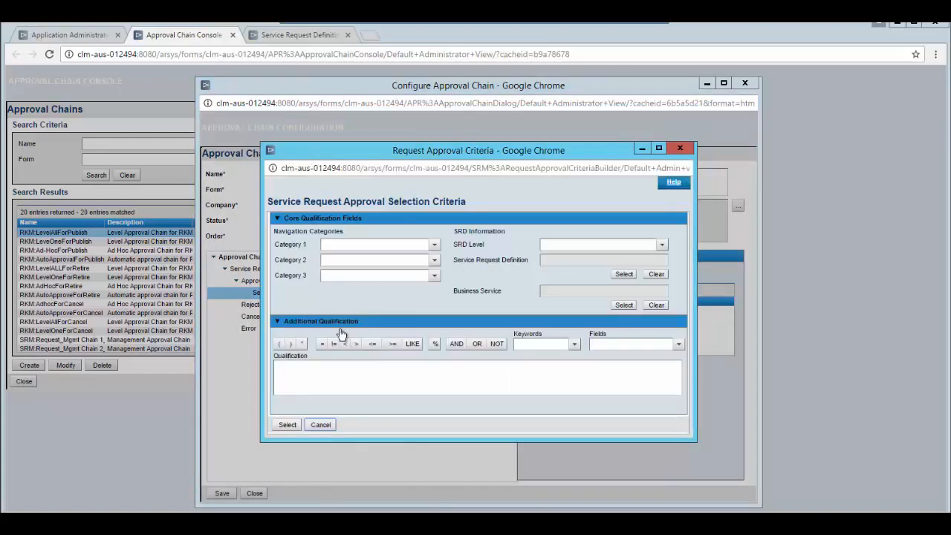
mouse_move(505, 380)
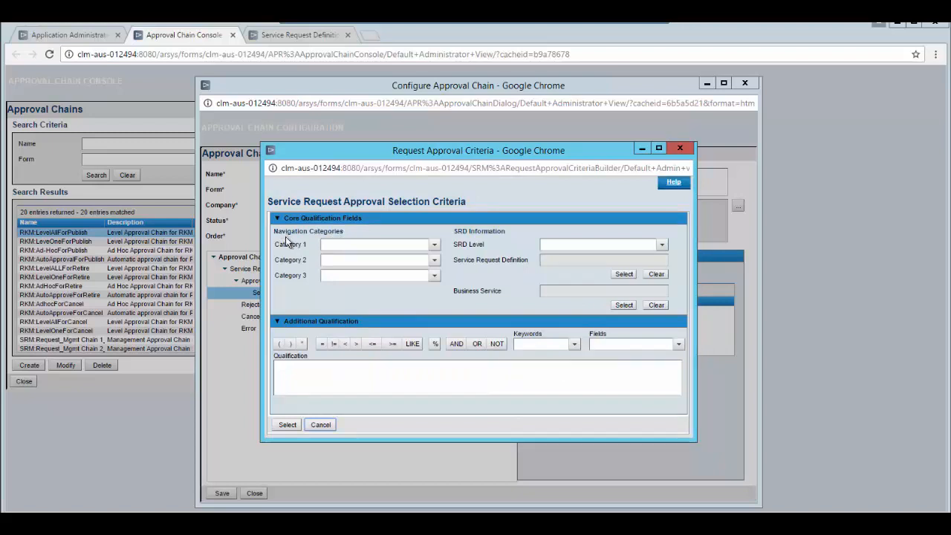
mouse_move(458, 270)
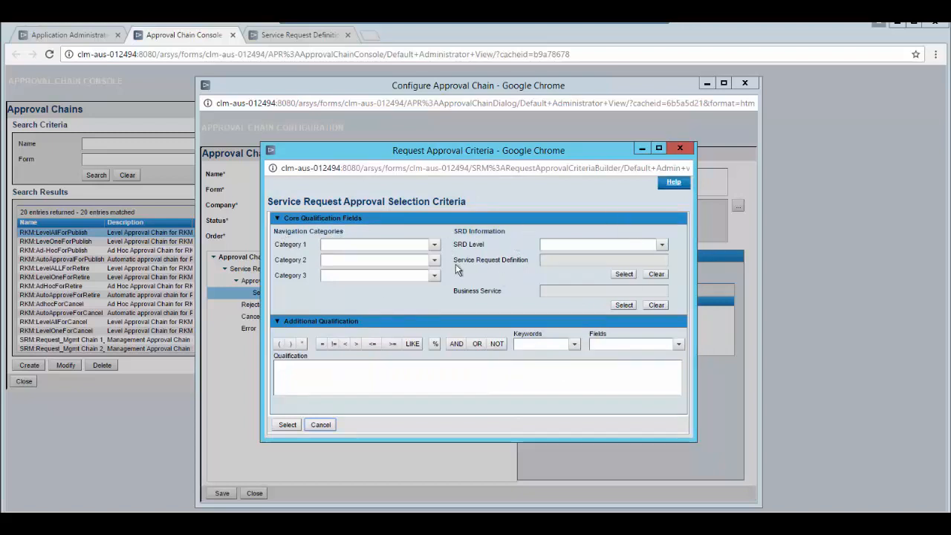
mouse_move(587, 324)
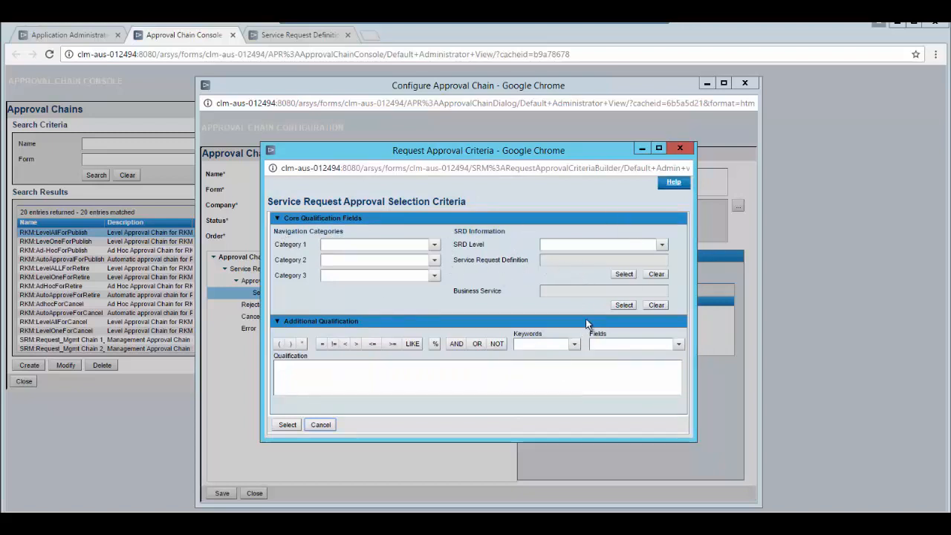
- Expand the qualification Fields list in the Request Approval Criteria dialog
click(677, 343)
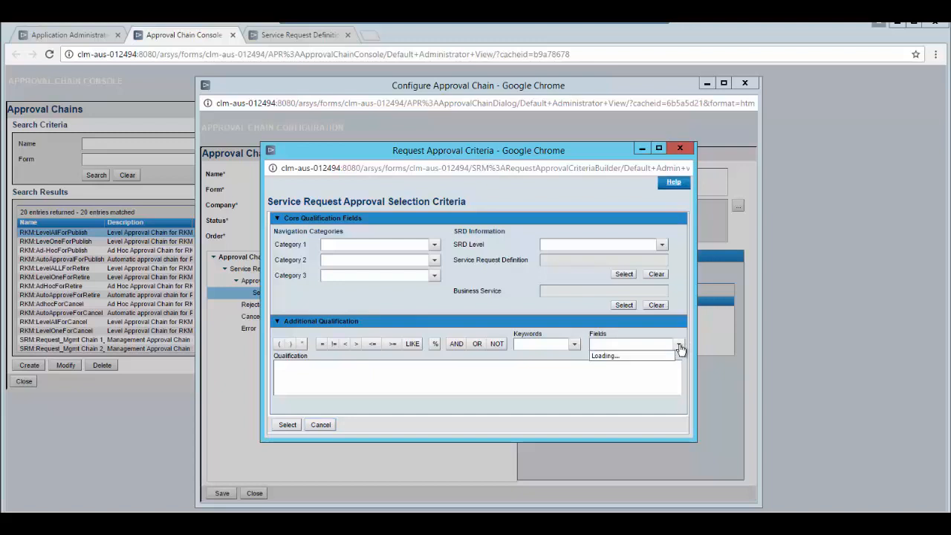
click(677, 343)
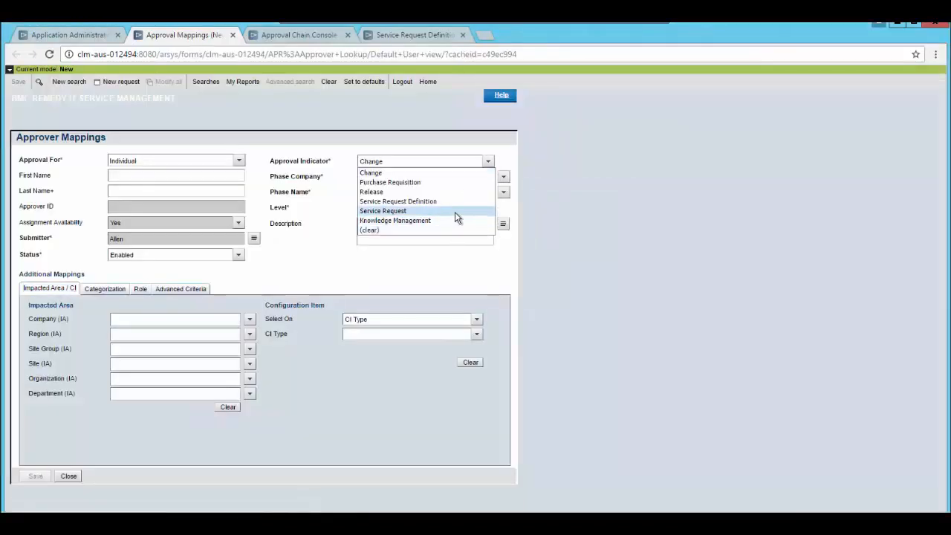
click(383, 211)
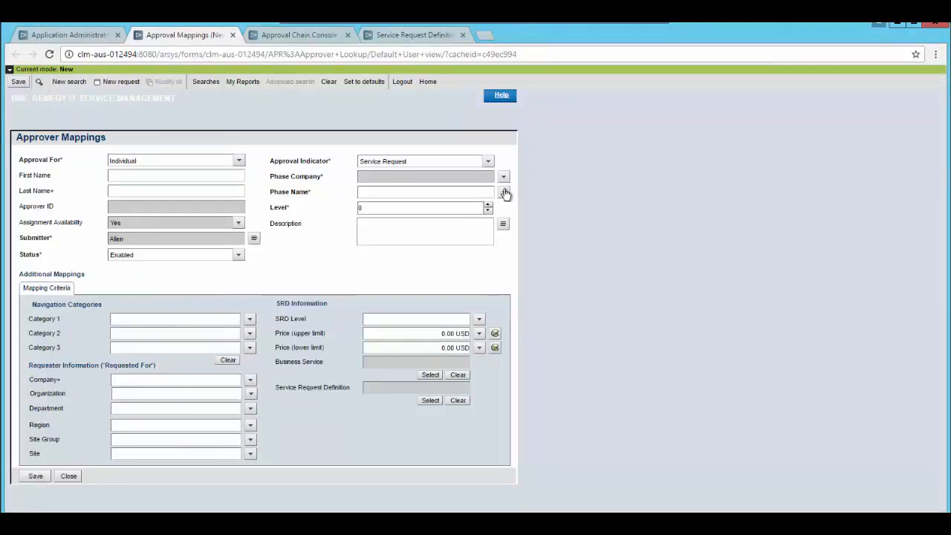
click(504, 192)
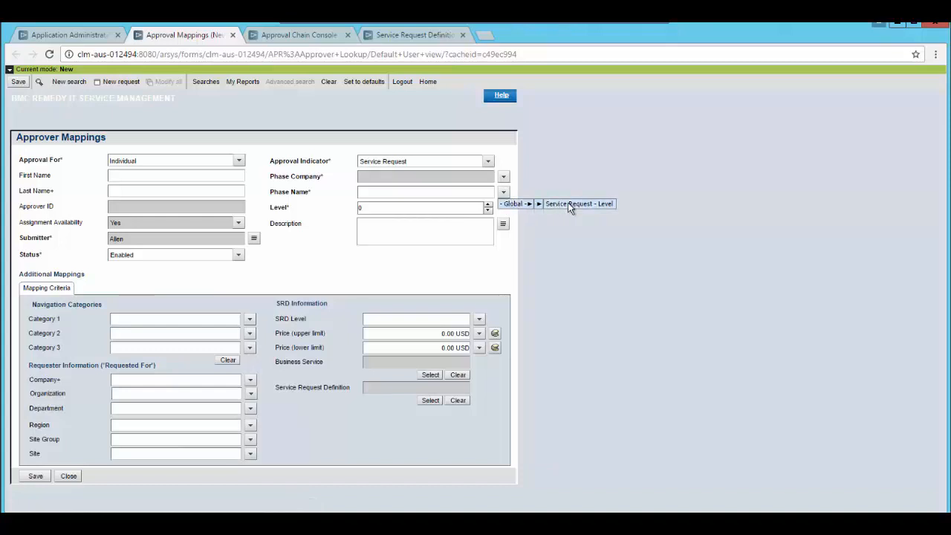
click(580, 204)
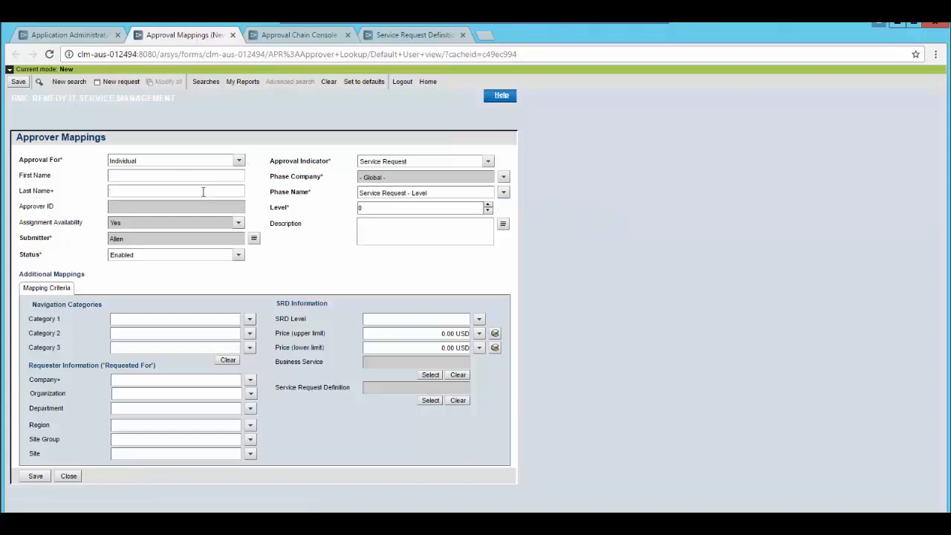
text(Mann)
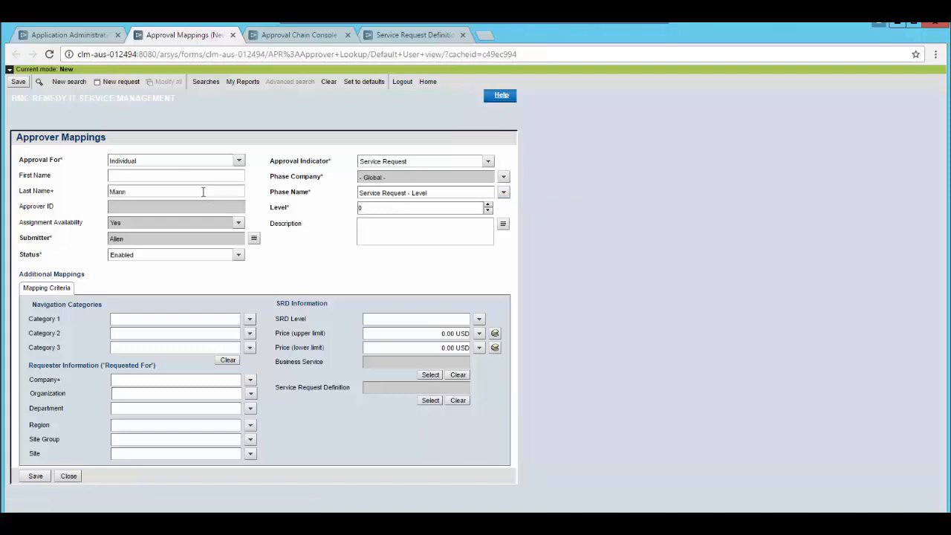
text(Mary)
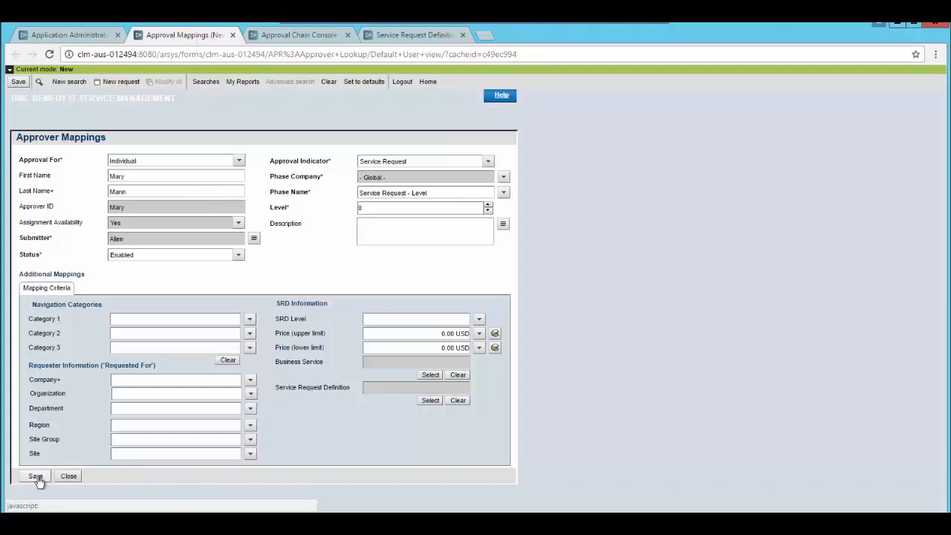
click(424, 161)
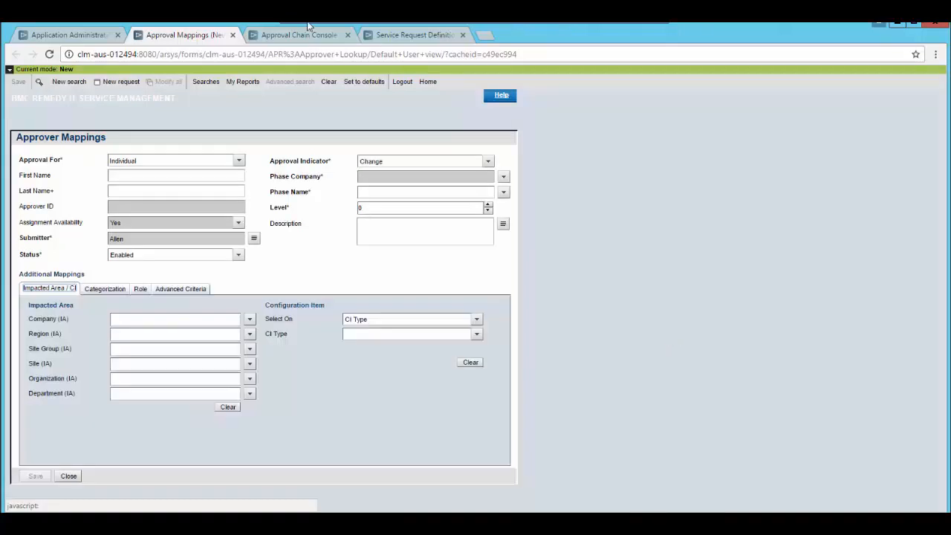
- View the Approval Types in SRM request details in MyIT showing Mary's approval pending
click(529, 34)
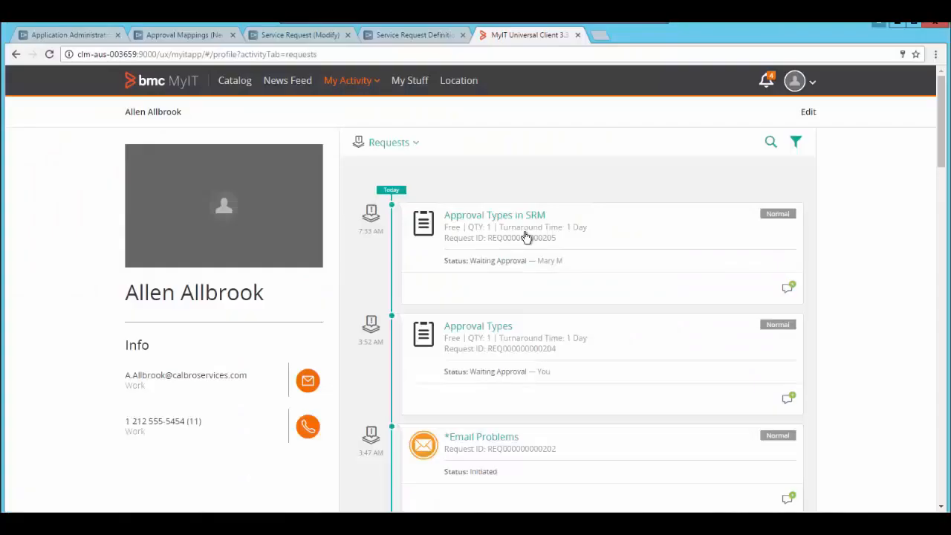
click(494, 214)
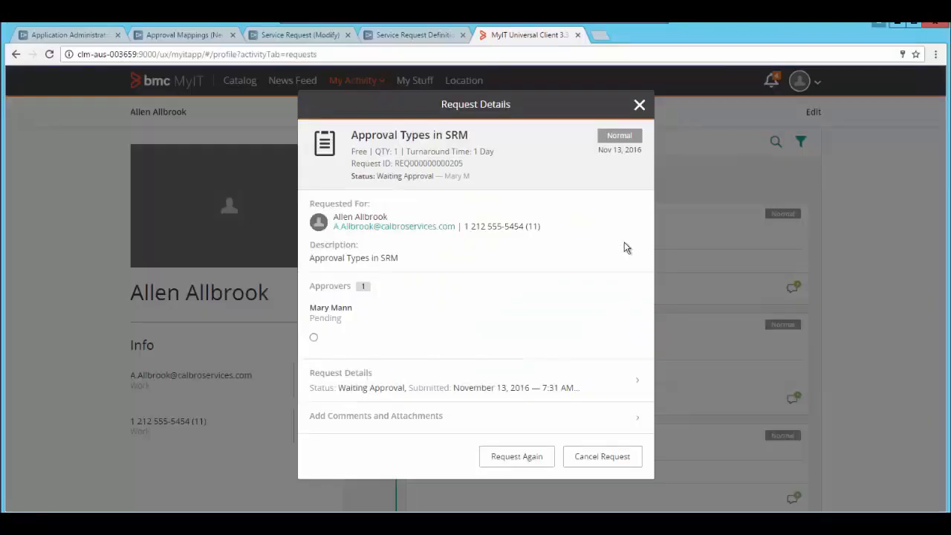
mouse_move(363, 333)
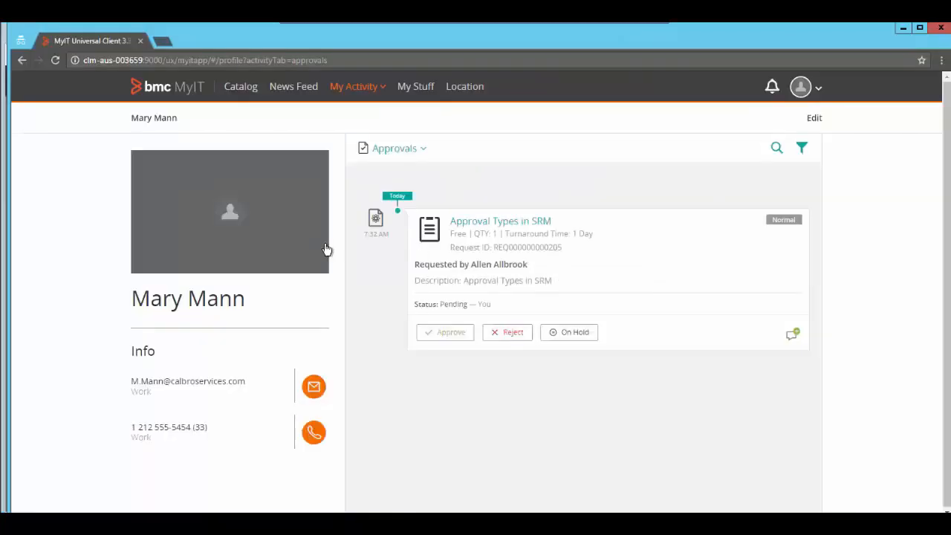
mouse_move(565, 247)
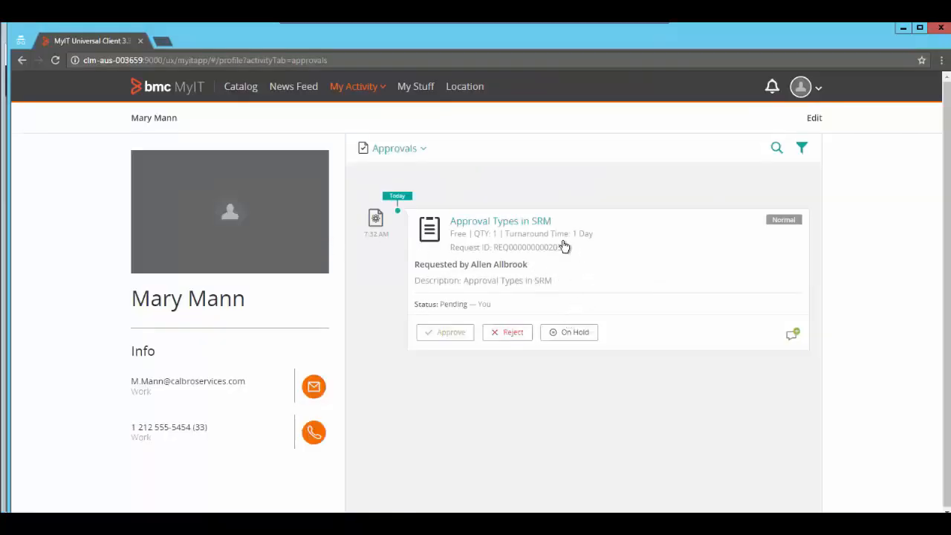
mouse_move(556, 281)
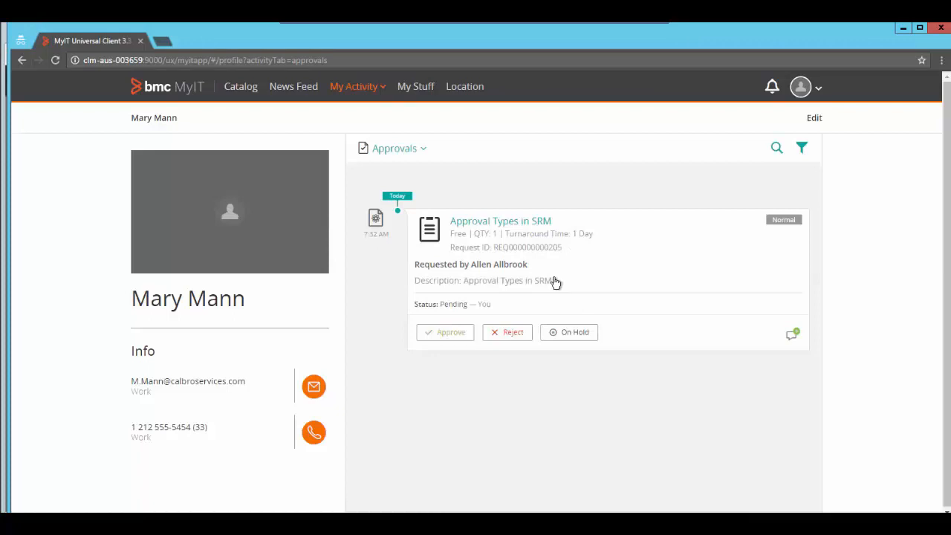
- Open the pending Approval Types in SRM approval request from Mary's Approvals page
click(500, 220)
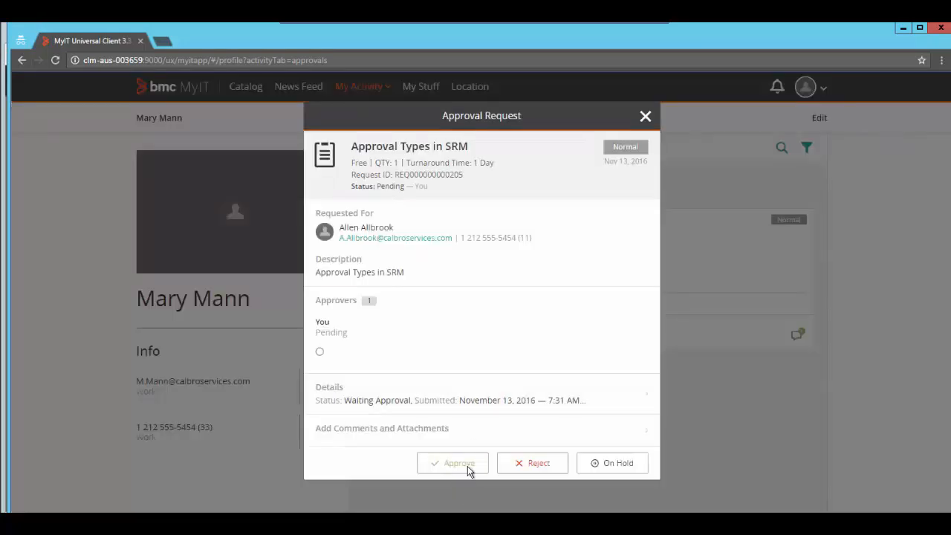